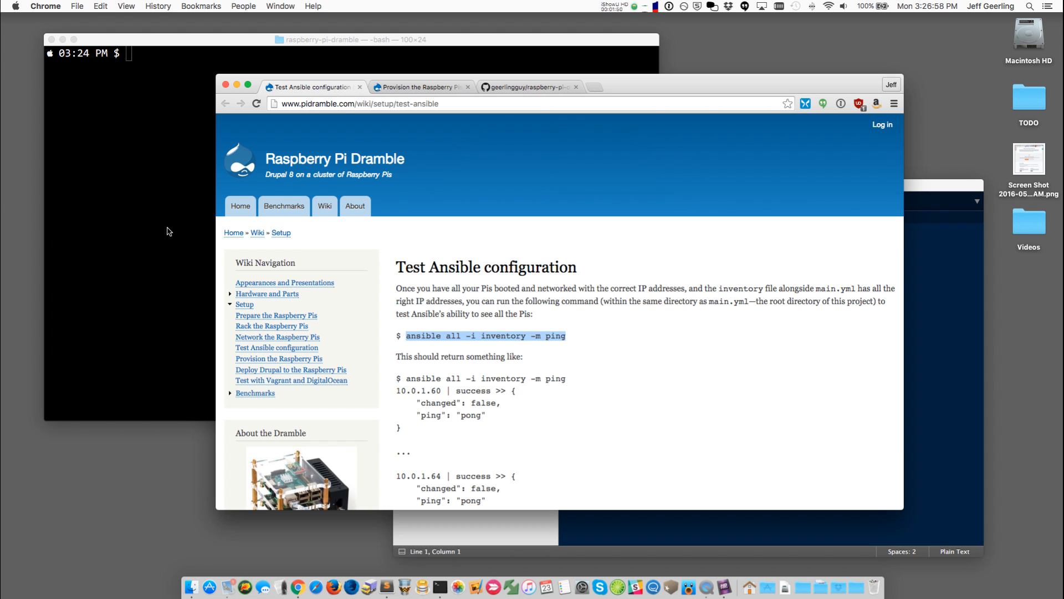
- Run 'ansible all -i inventory -m ping' to confirm all five Pis reply pong
left_click(175, 226)
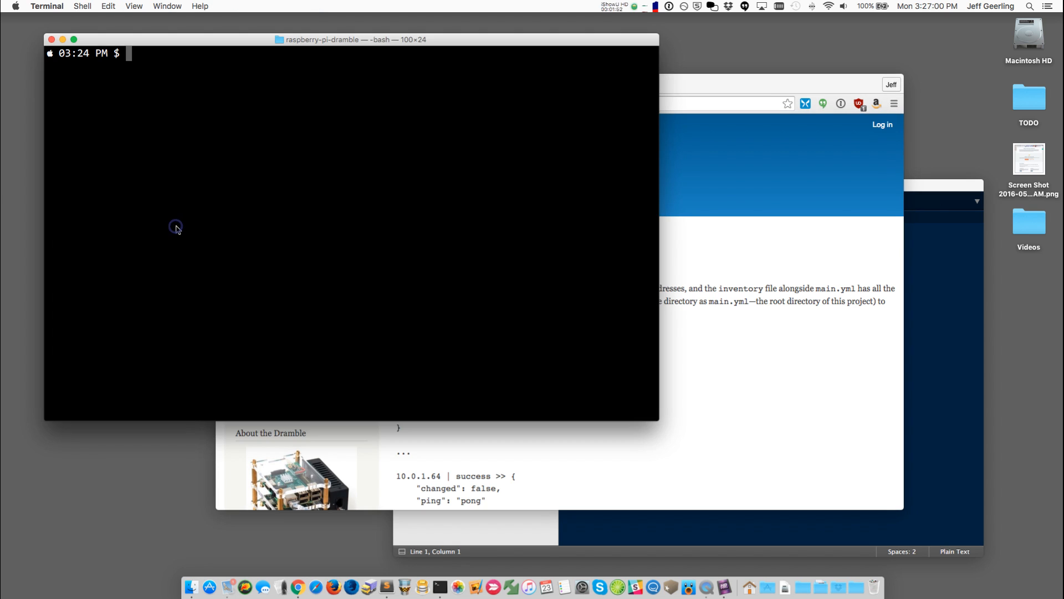
type("ansible all -i inventory -m ping")
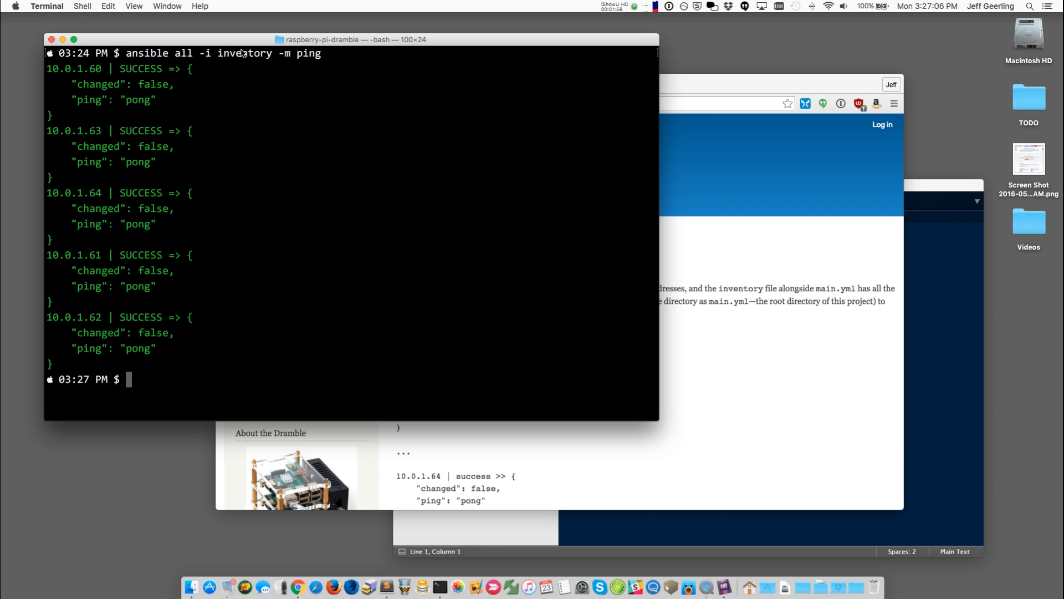
mouse_move(302, 55)
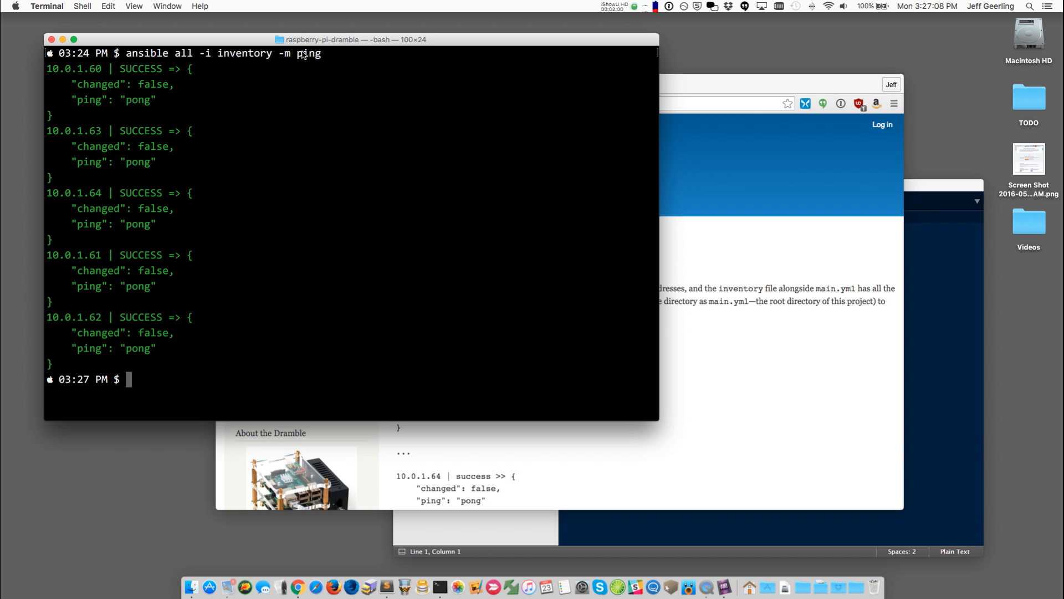
mouse_move(288, 66)
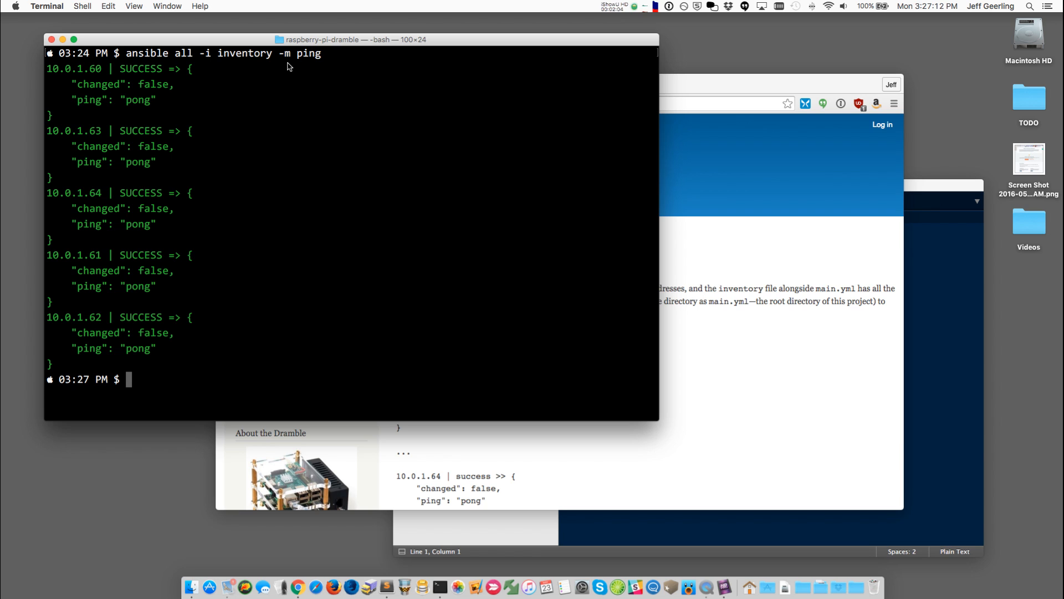
mouse_move(267, 72)
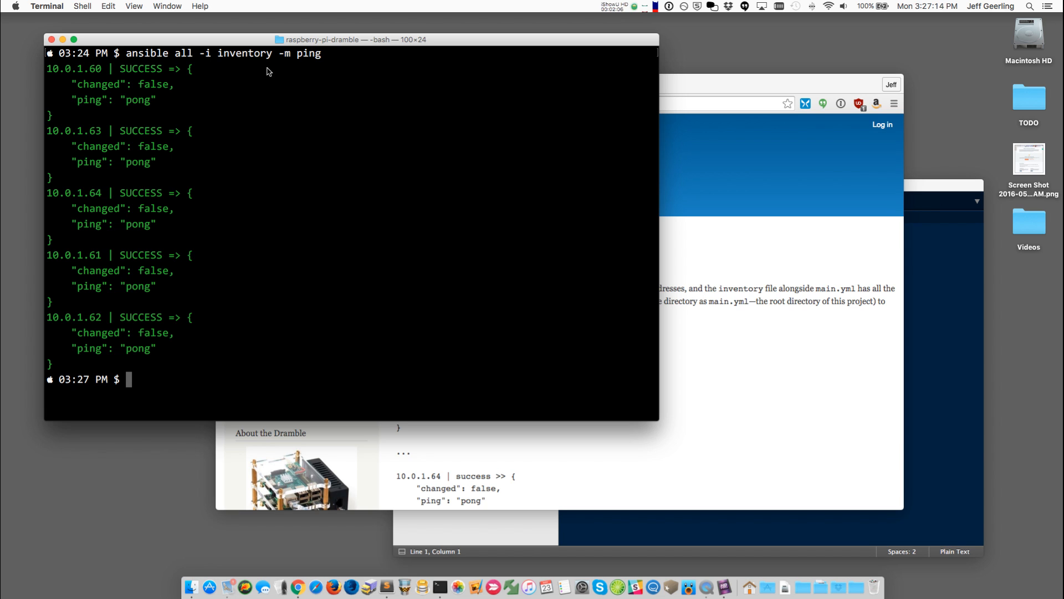
mouse_move(914, 324)
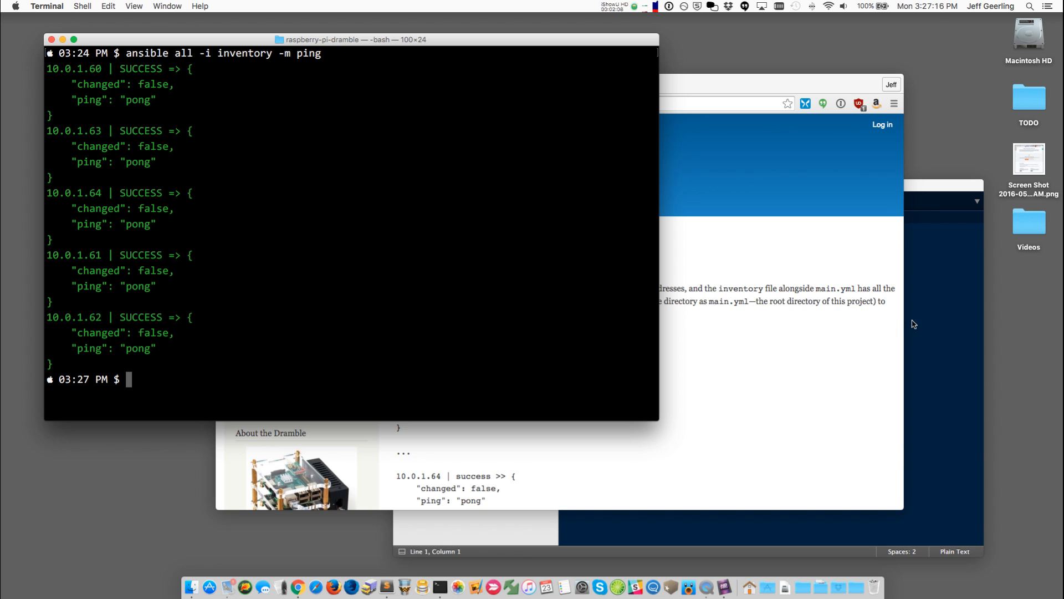
mouse_move(226, 42)
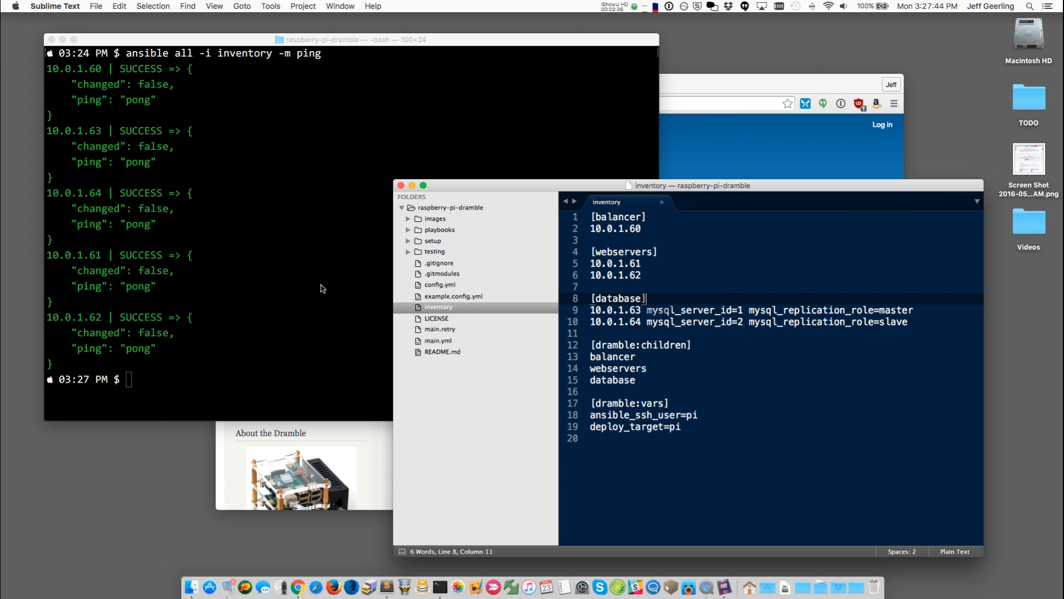
mouse_move(164, 171)
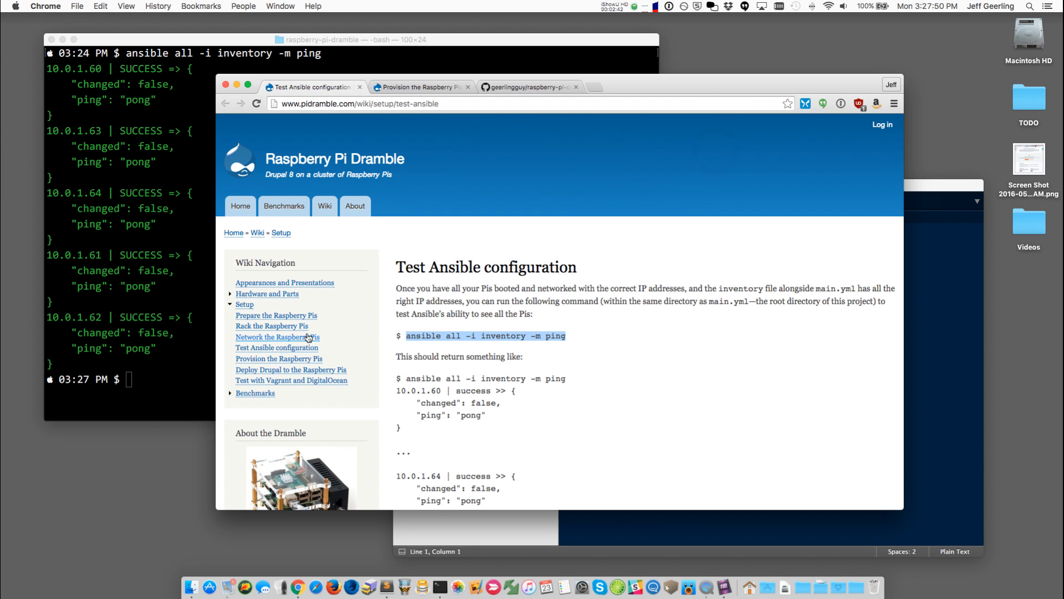
mouse_move(366, 359)
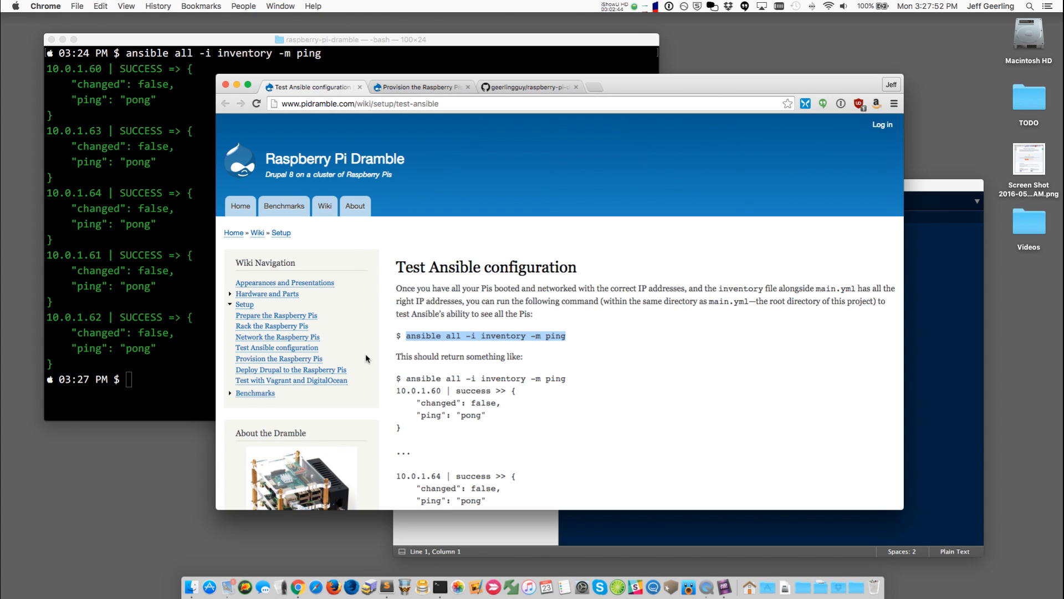
- Show the Provision the Raspberry Pis guide and select its ansible-galaxy requirements command
left_click(421, 86)
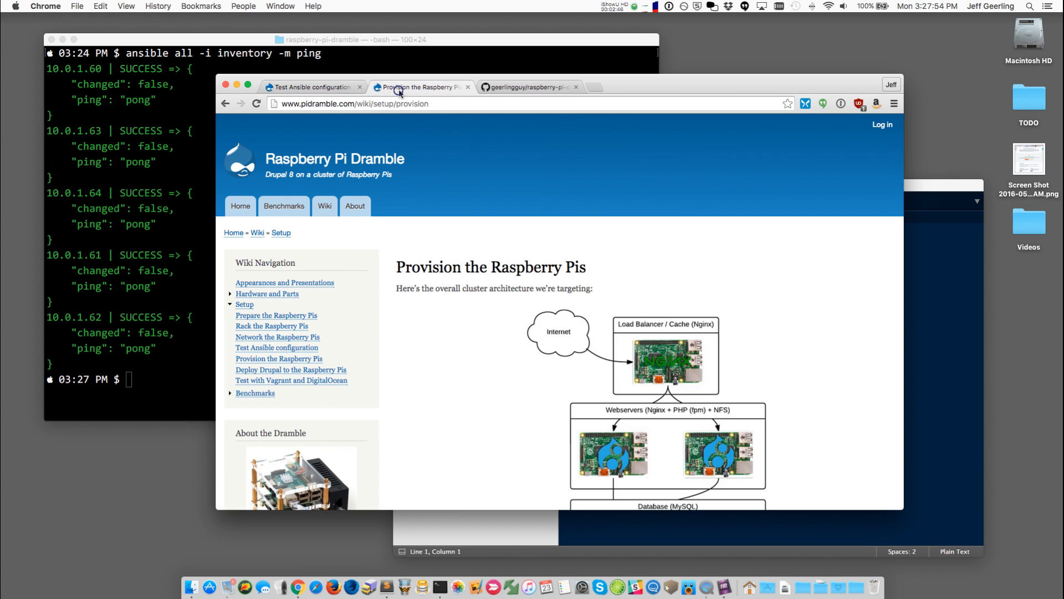
scroll("down", 3)
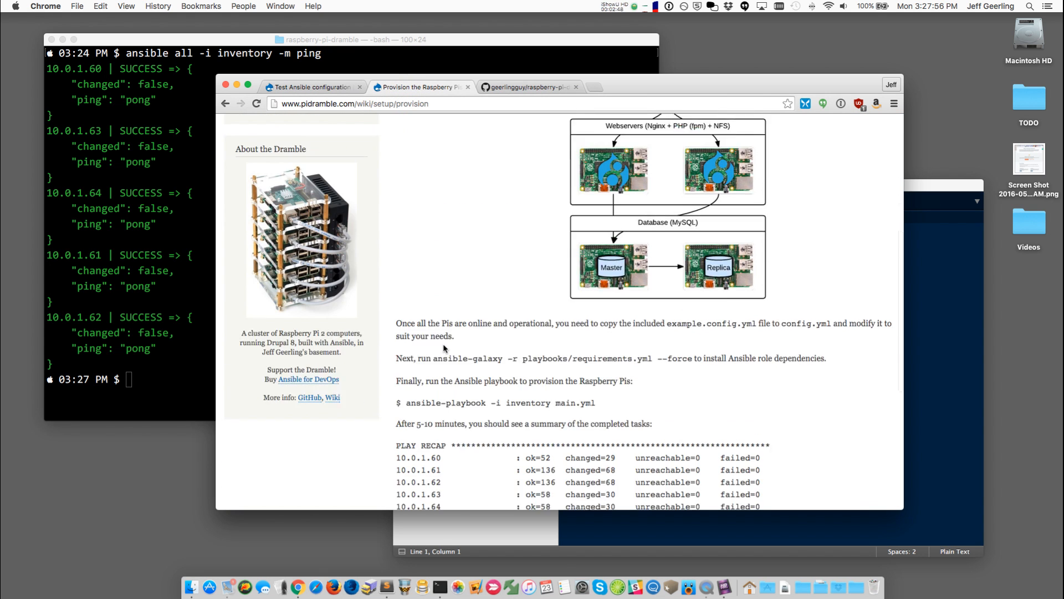
scroll("down", 3)
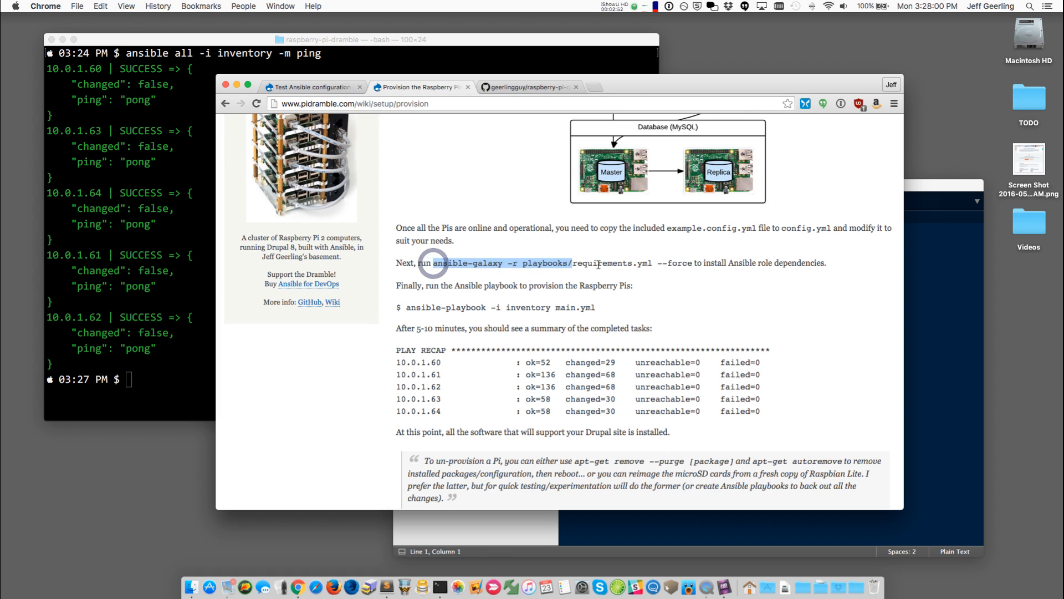
left_click_drag(434, 264, 692, 263)
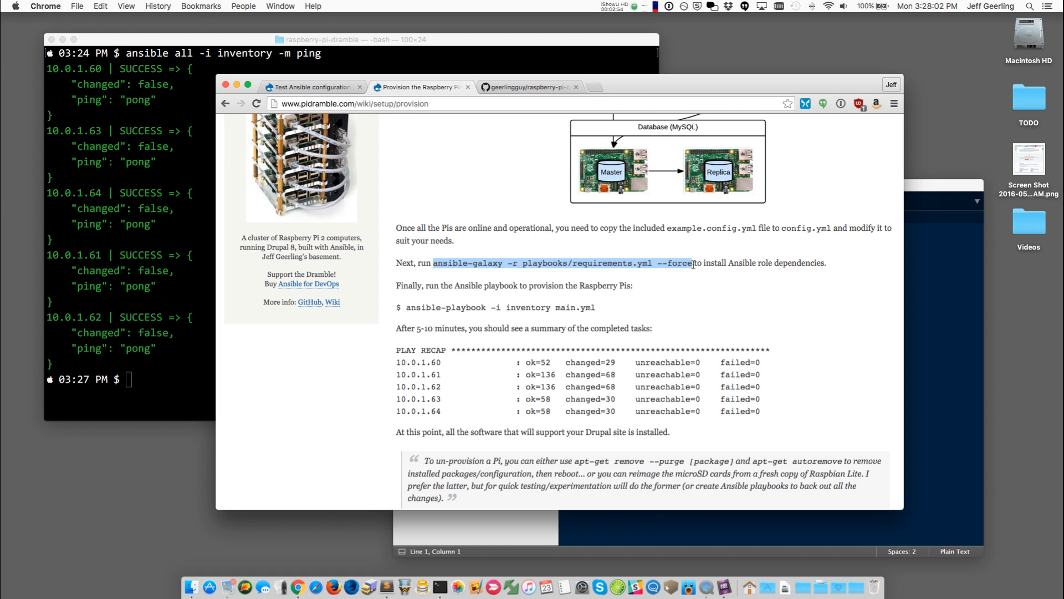
mouse_move(530, 275)
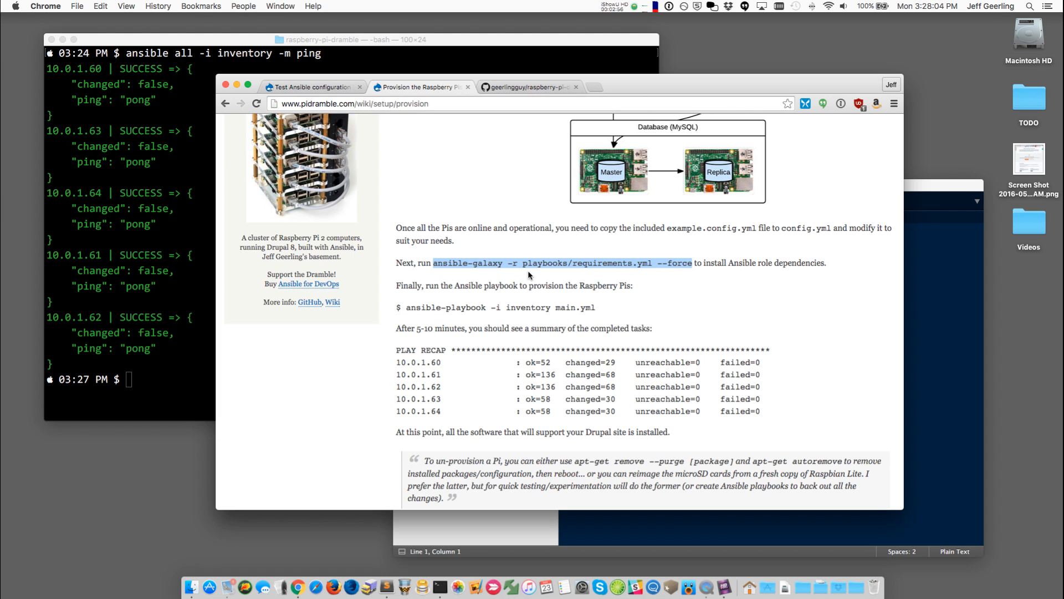
mouse_move(668, 224)
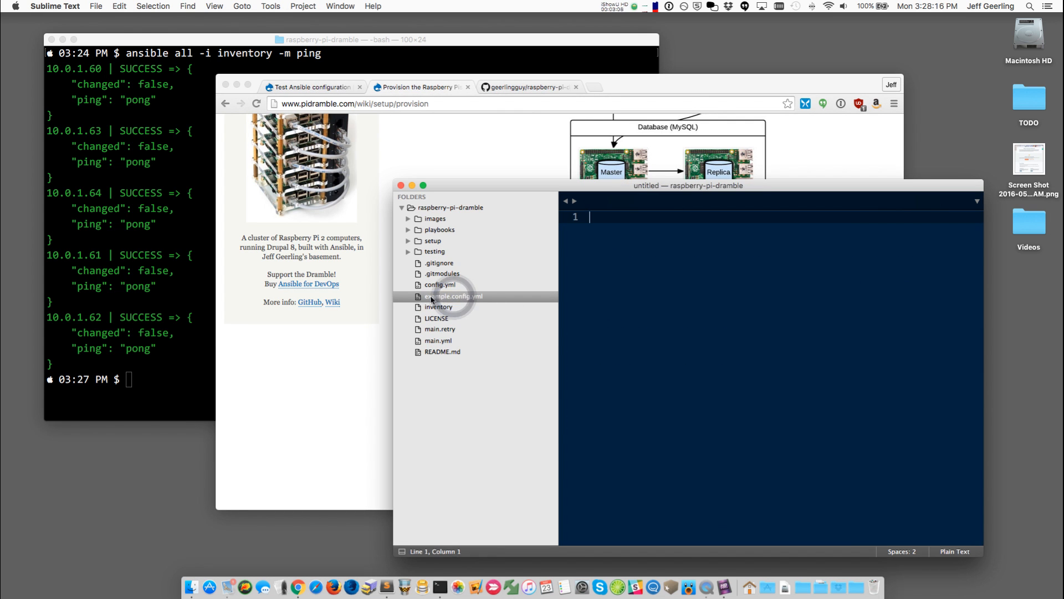
- Open config.yml and scroll through the Drupal site name, URL and database settings
double_click(440, 285)
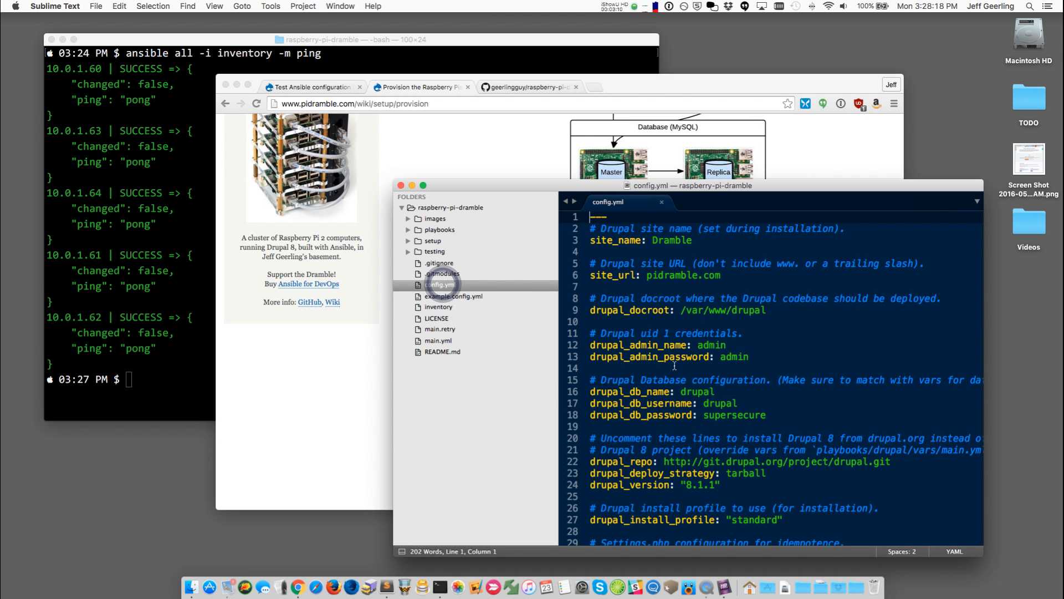
scroll("down", 3)
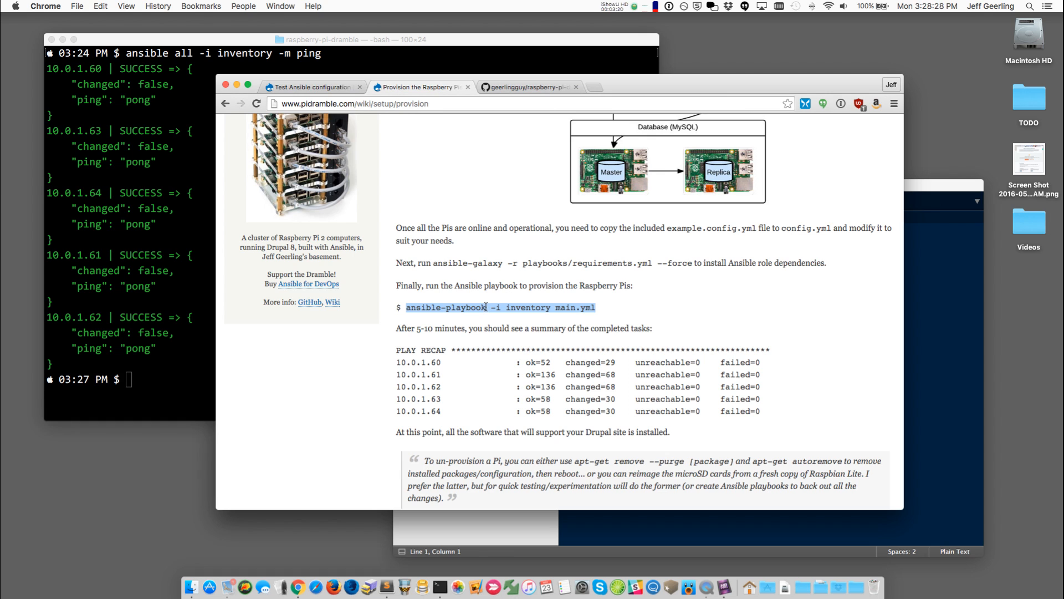
mouse_move(512, 308)
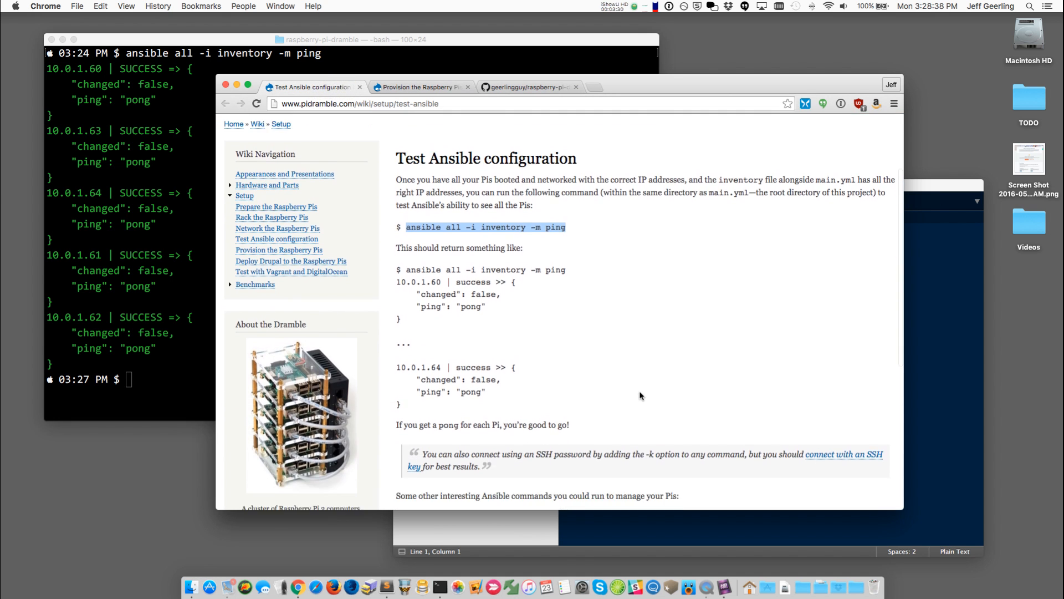
- Scroll down the Test Ansible configuration wiki page
scroll("down", 3)
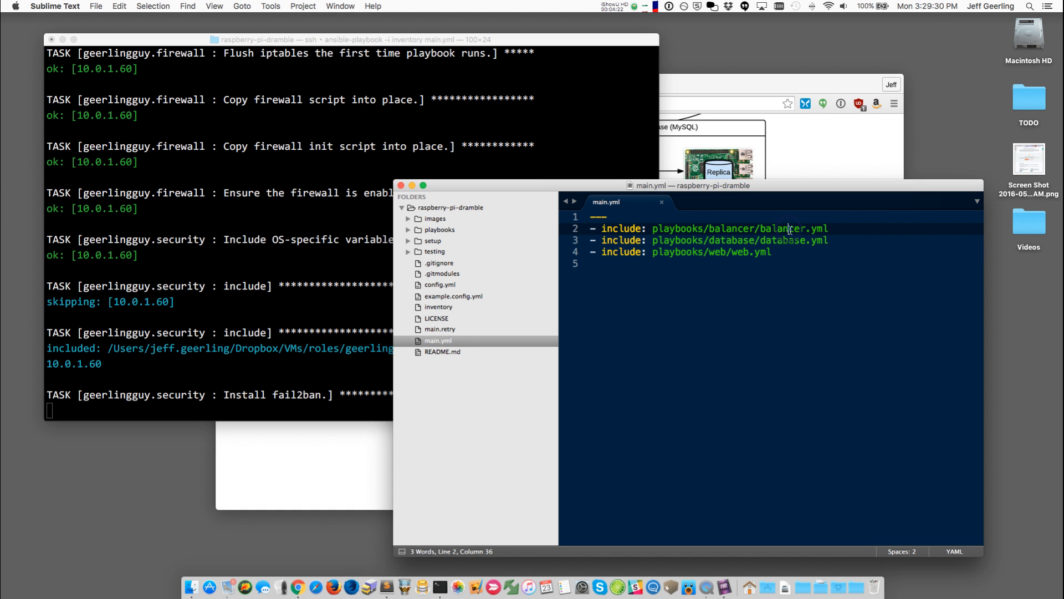
- Expand the playbooks folder, open database.yml and select its roles section
double_click(787, 240)
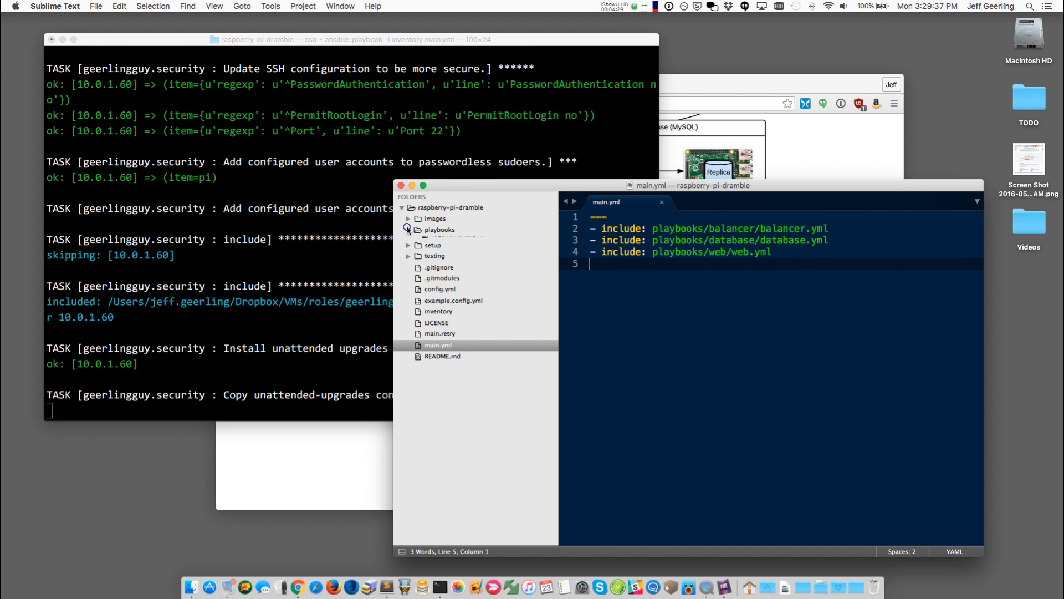
left_click(408, 230)
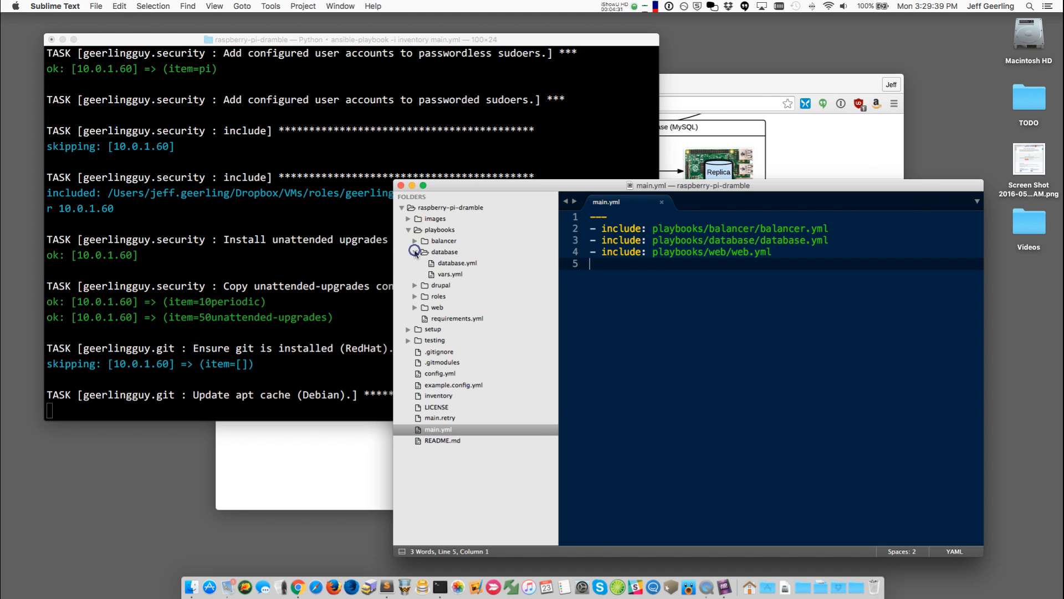
double_click(457, 263)
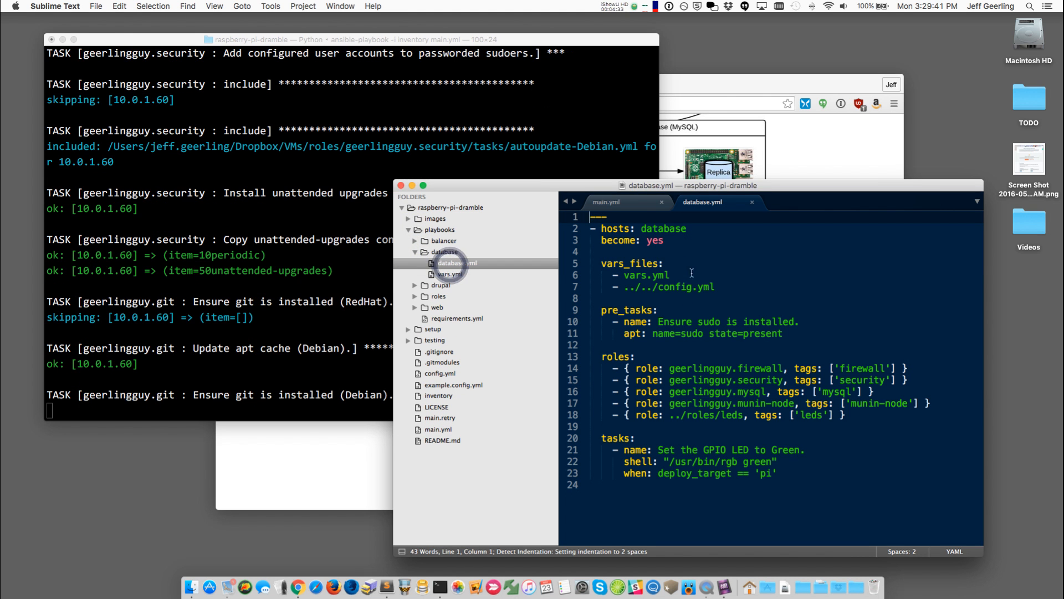
left_click_drag(601, 264, 715, 287)
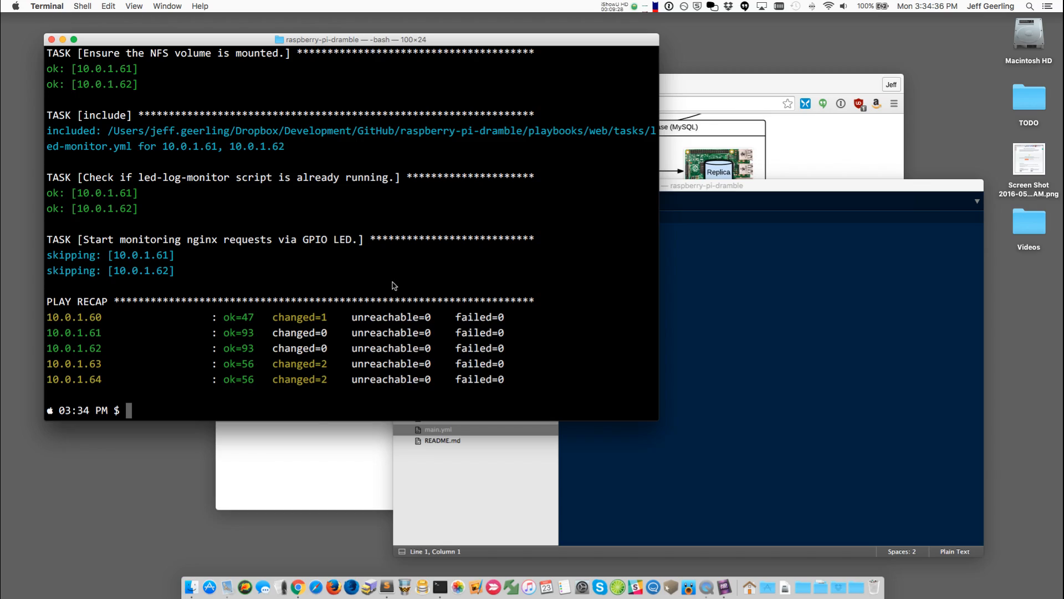
mouse_move(538, 281)
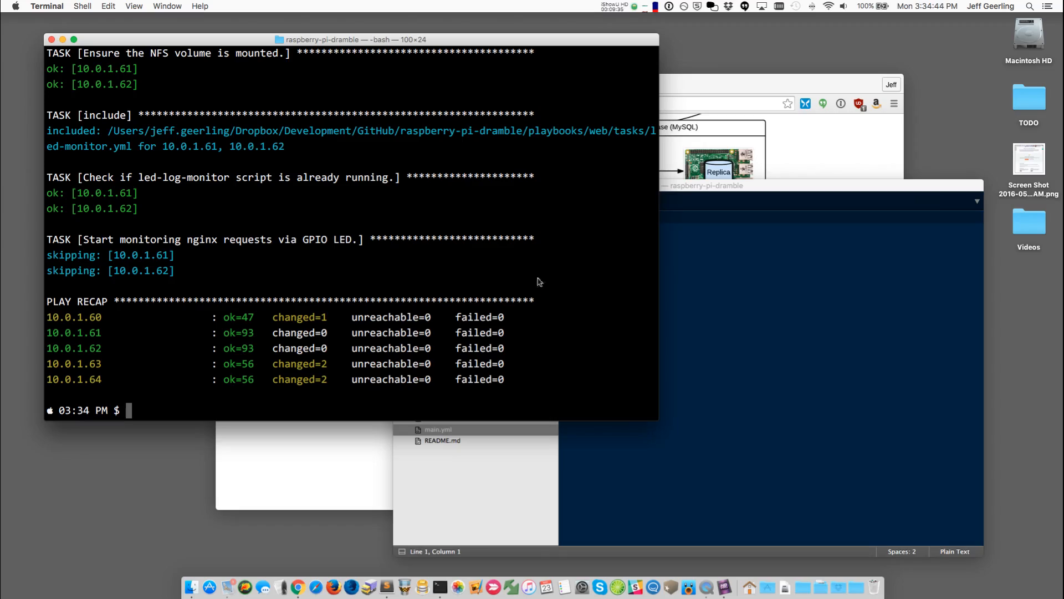
mouse_move(779, 164)
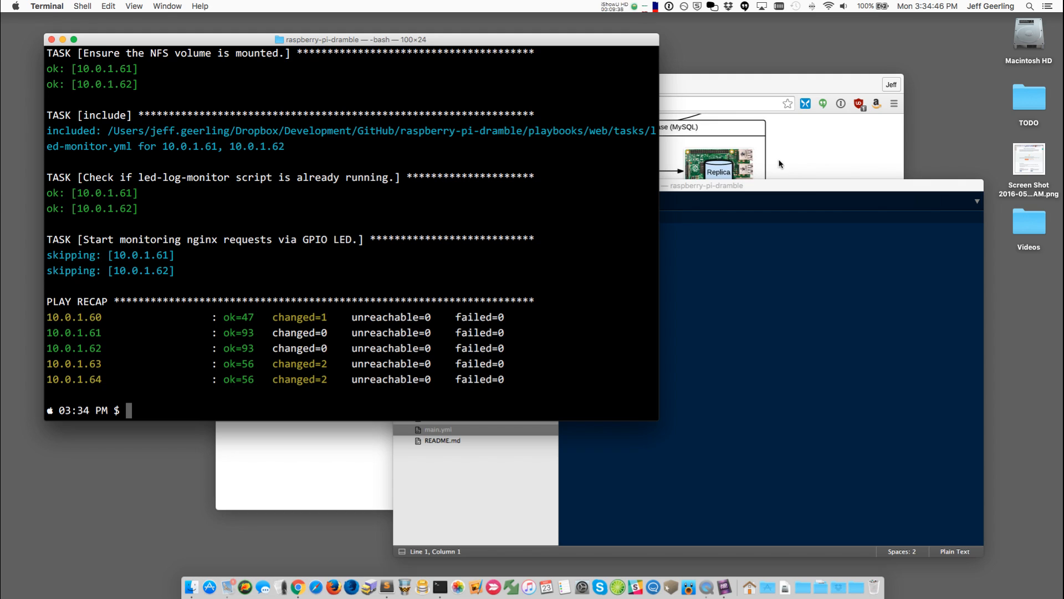
mouse_move(786, 157)
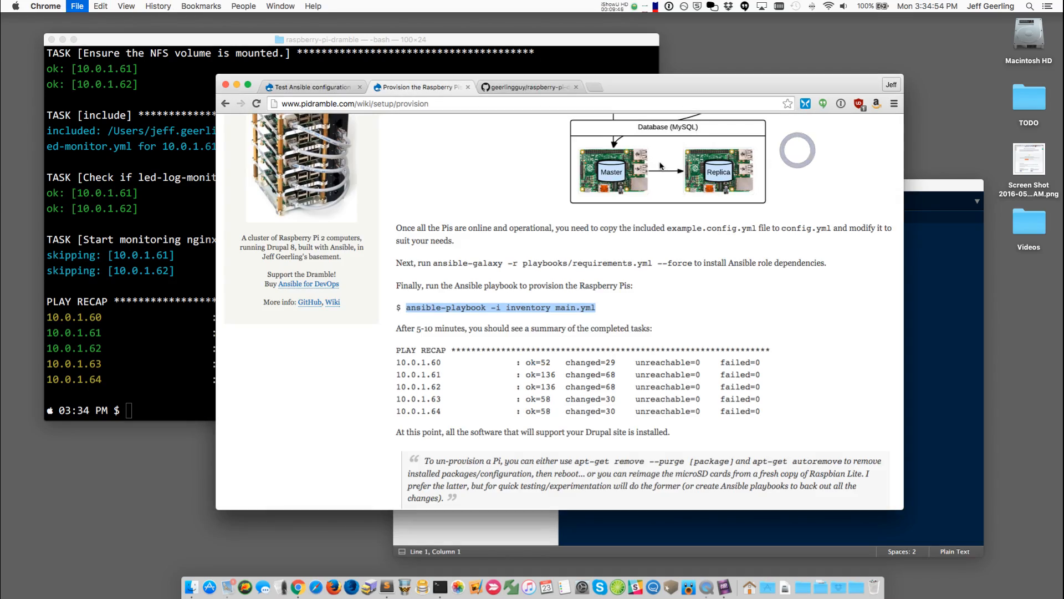
type("www.reddit.com")
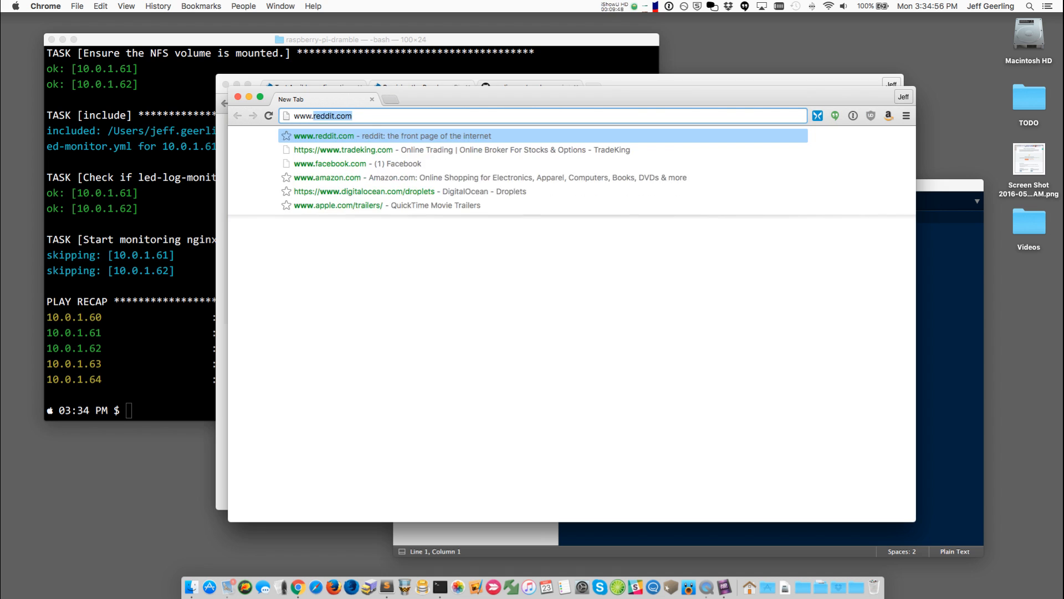
type("www.pidram")
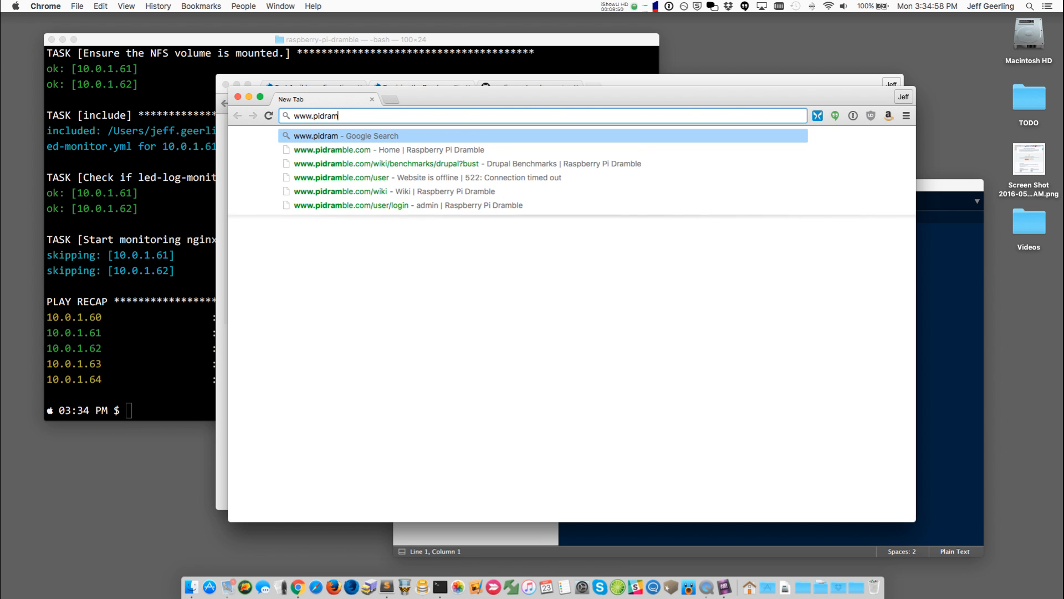
type("ble.com")
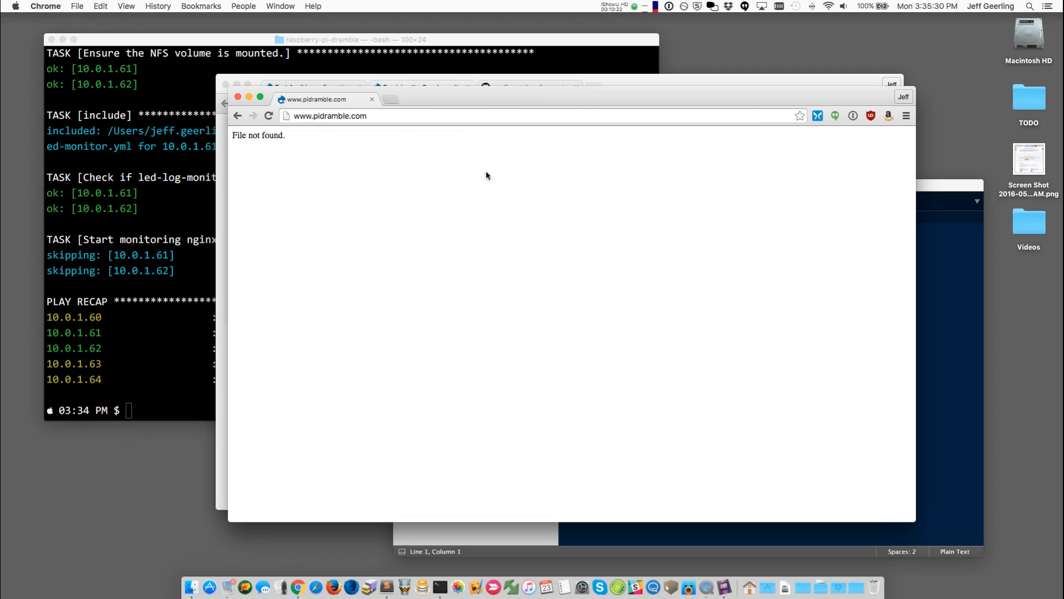
double_click(258, 135)
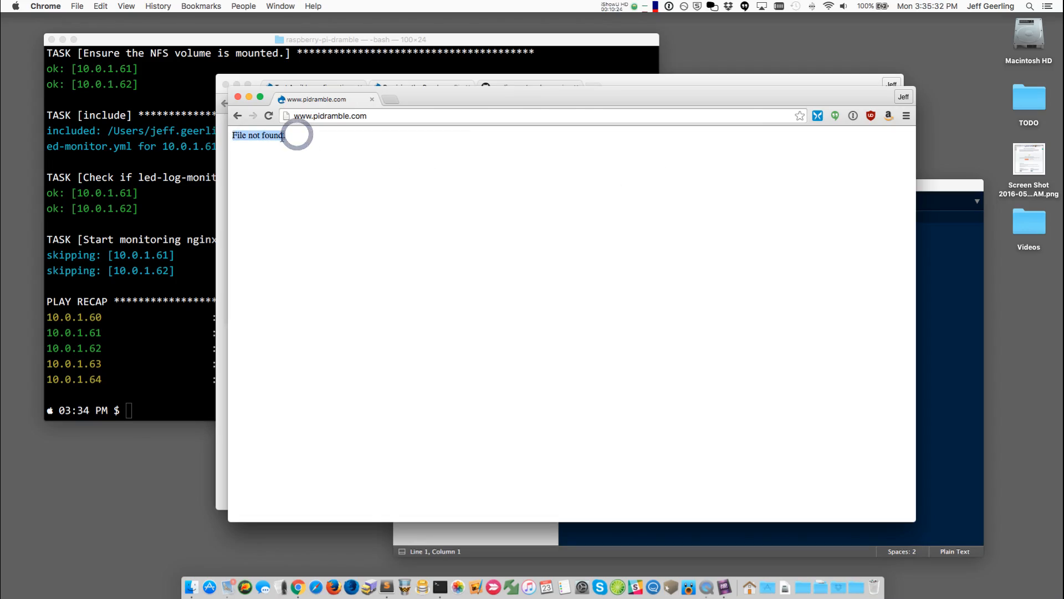